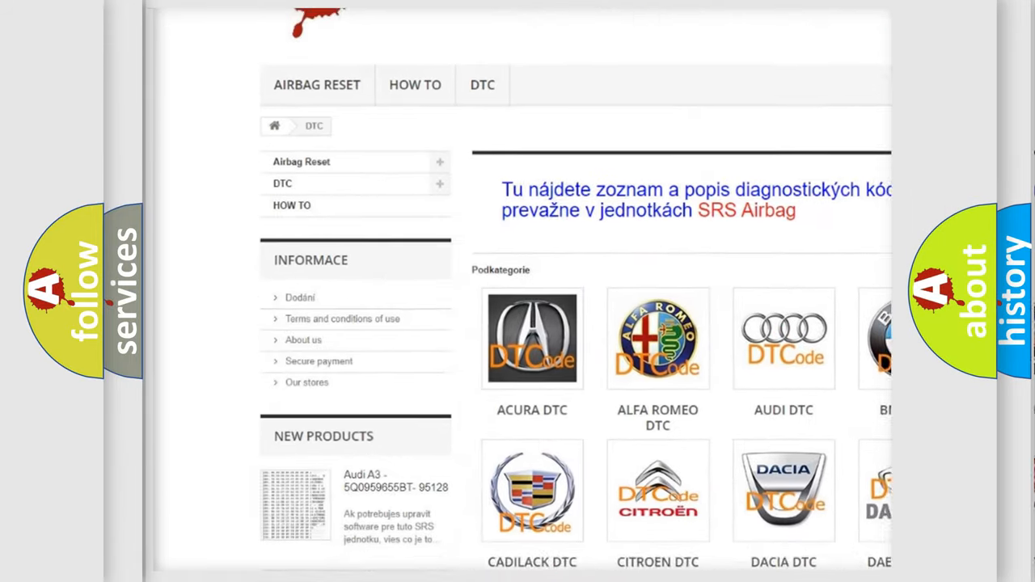
# Step: Scroll the DTC page down to the car brand grid reaching Isuzu, Iveco, Jaguar, Jeep and Kia
pyautogui.scroll(-3)
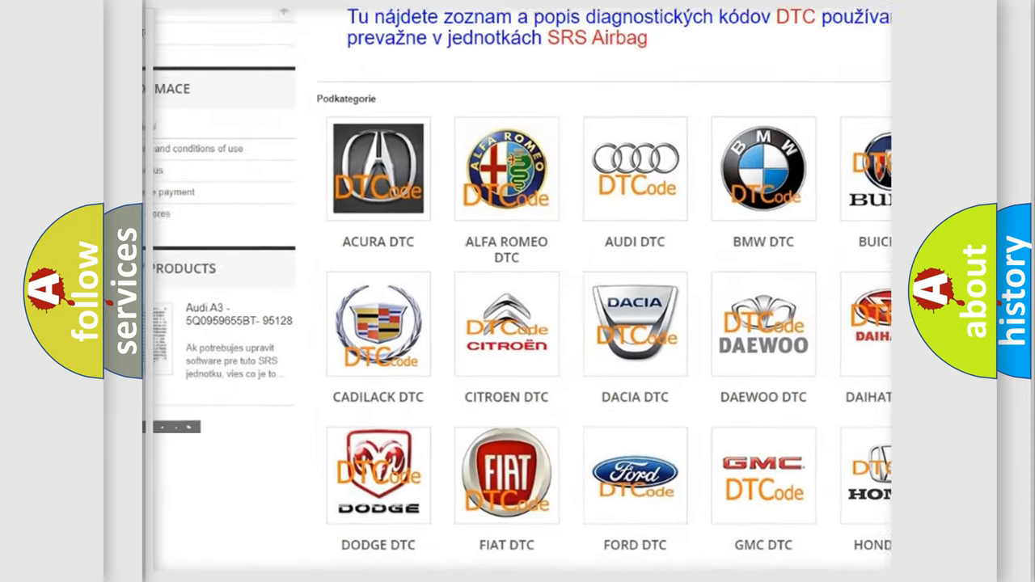
pyautogui.scroll(-3)
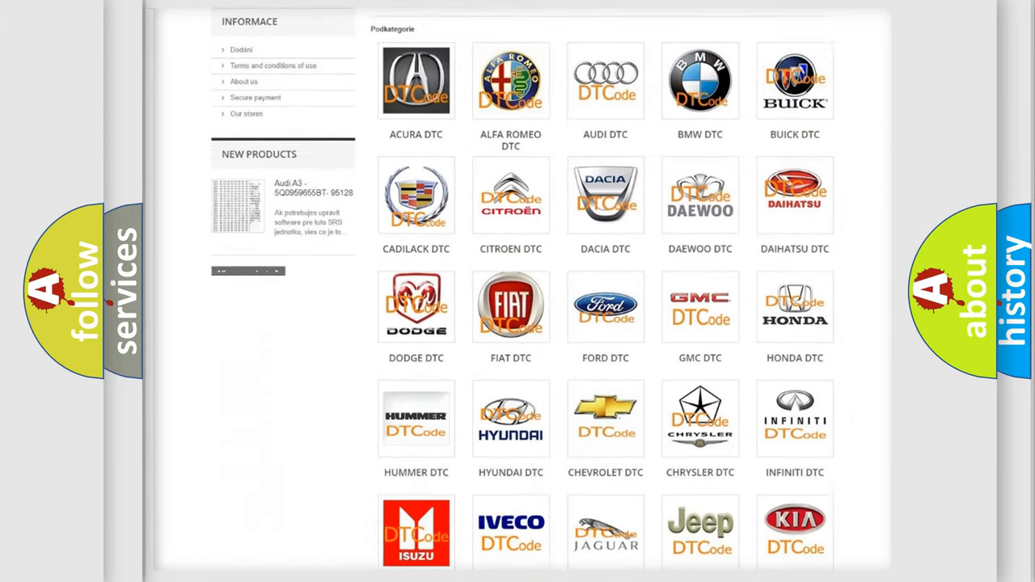
pyautogui.scroll(-3)
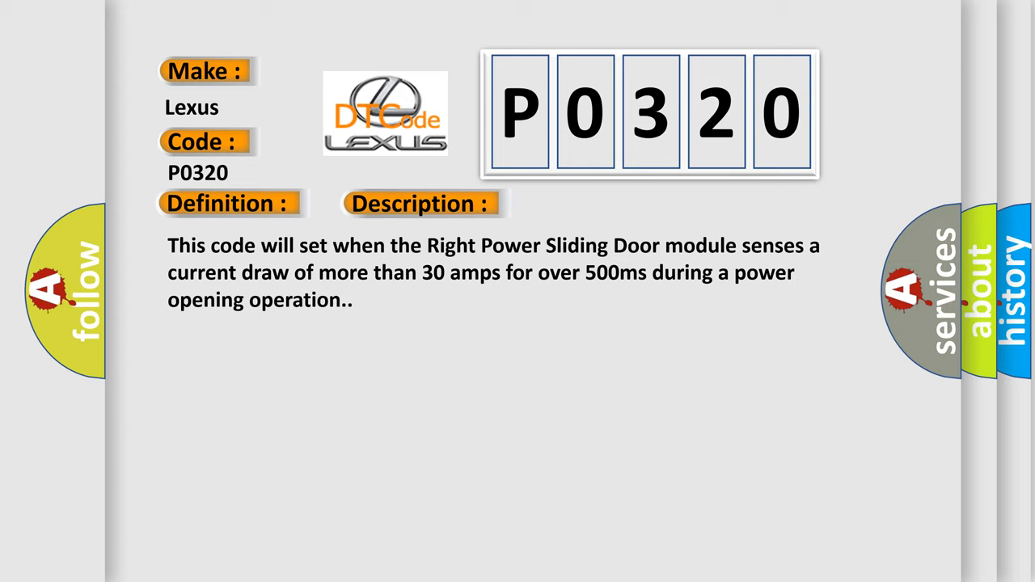
# Step: Advance the P0320 slide from Description to Cause: binding door or faulty drive assembly wiring
pyautogui.click(595, 202)
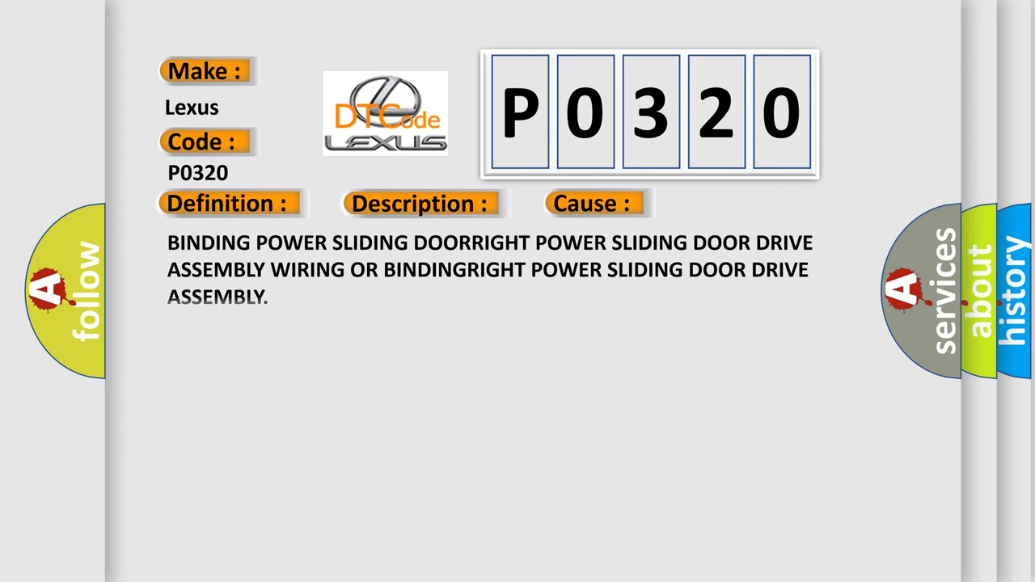